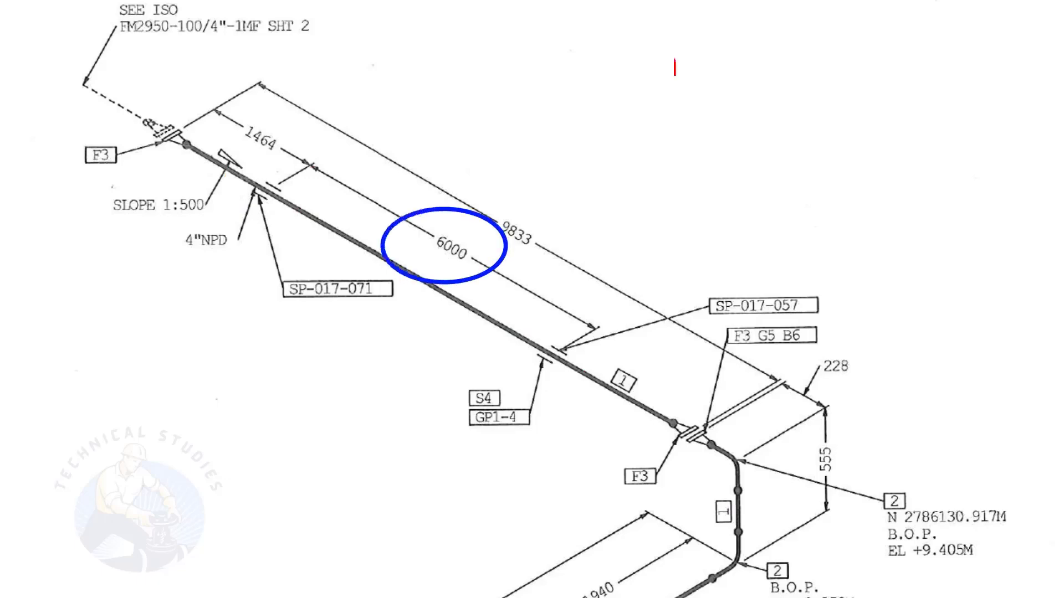
text(6000mm/ 500 = 12mm)
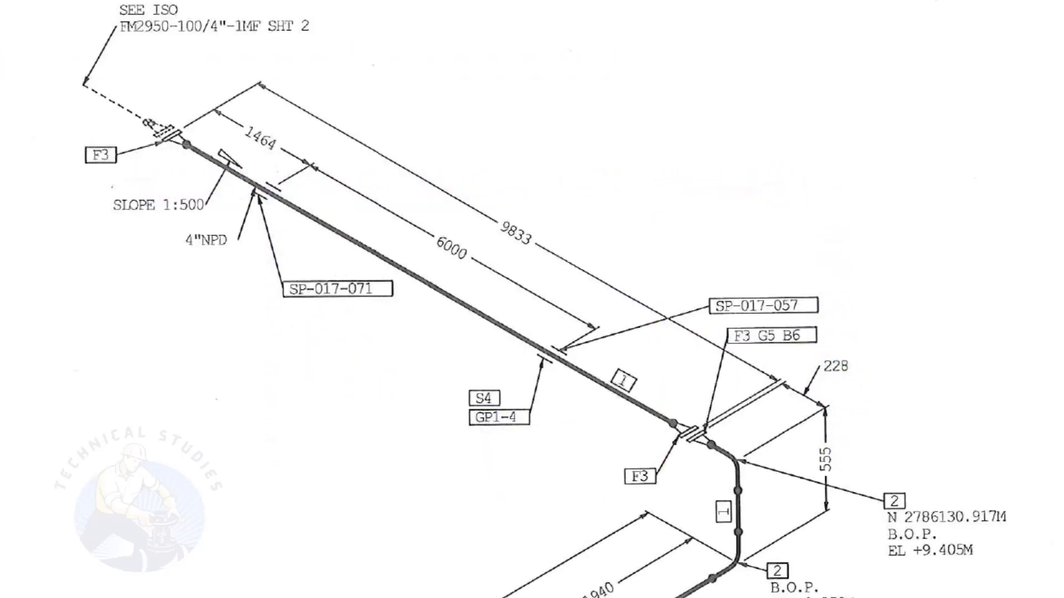
scroll(down, 3)
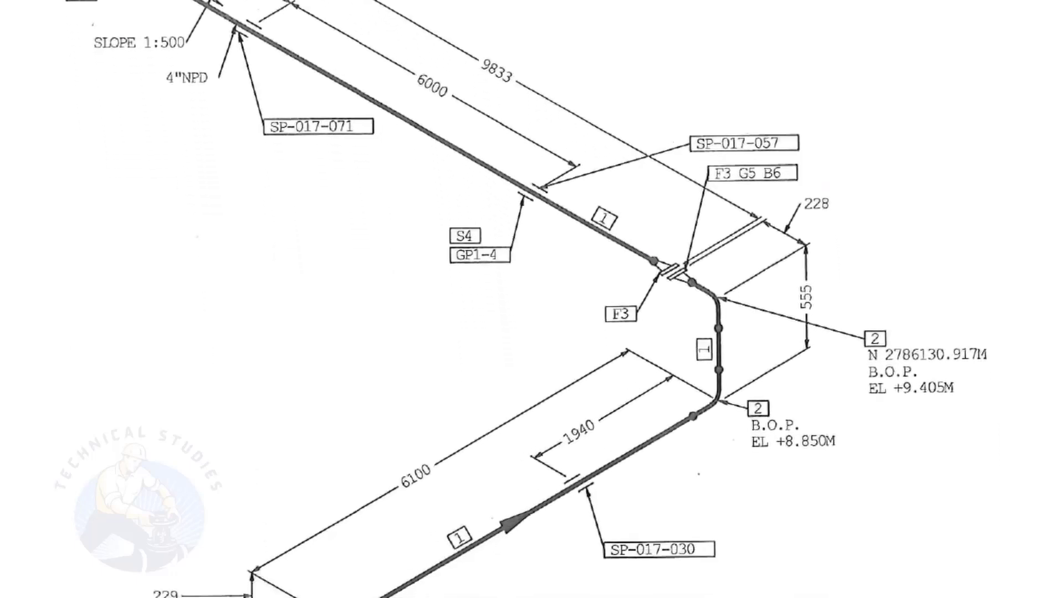
scroll(down, 3)
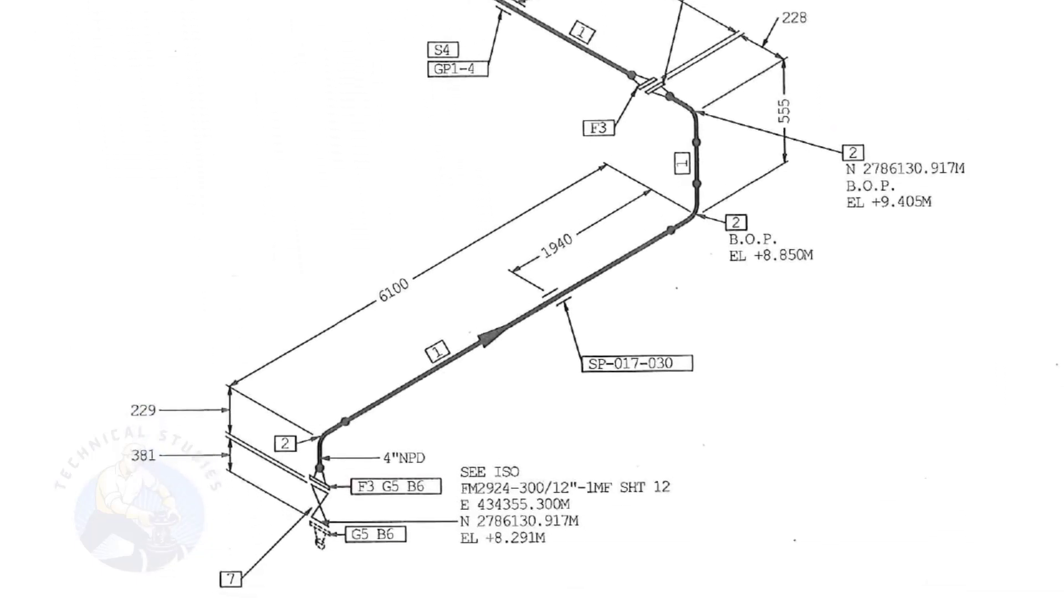